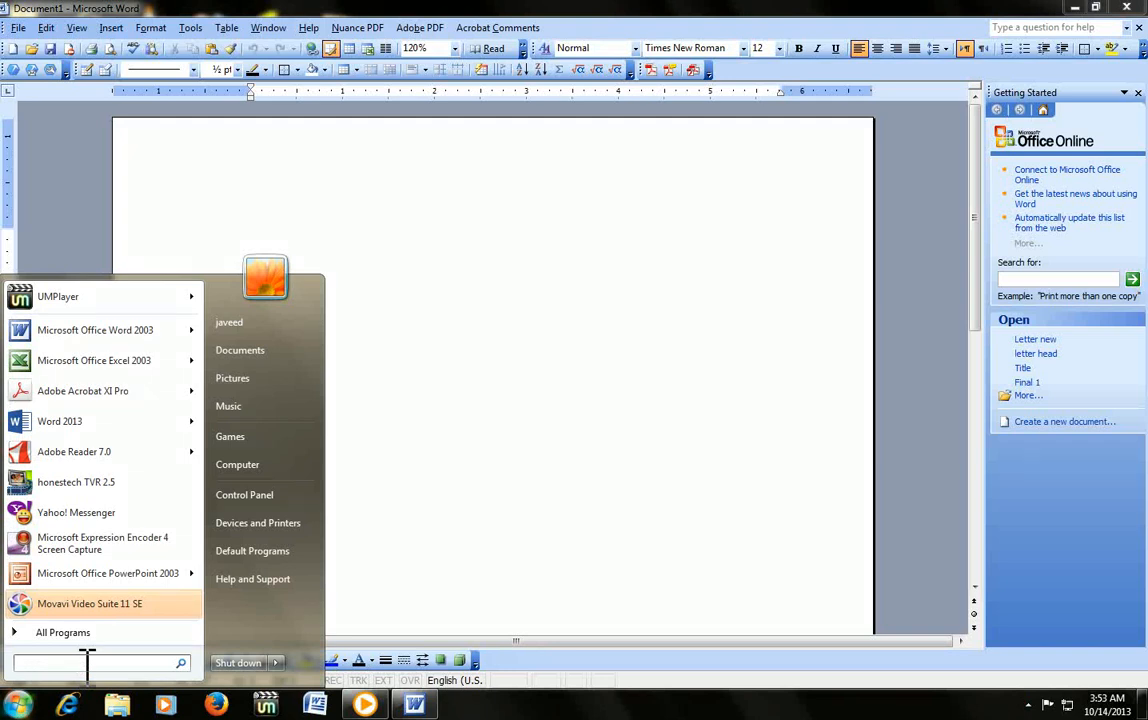
# Launch On-Screen Keyboard via Start search 'osk' and type 'Egiuute 8jhhgff' into Word
pyautogui.write('osk')
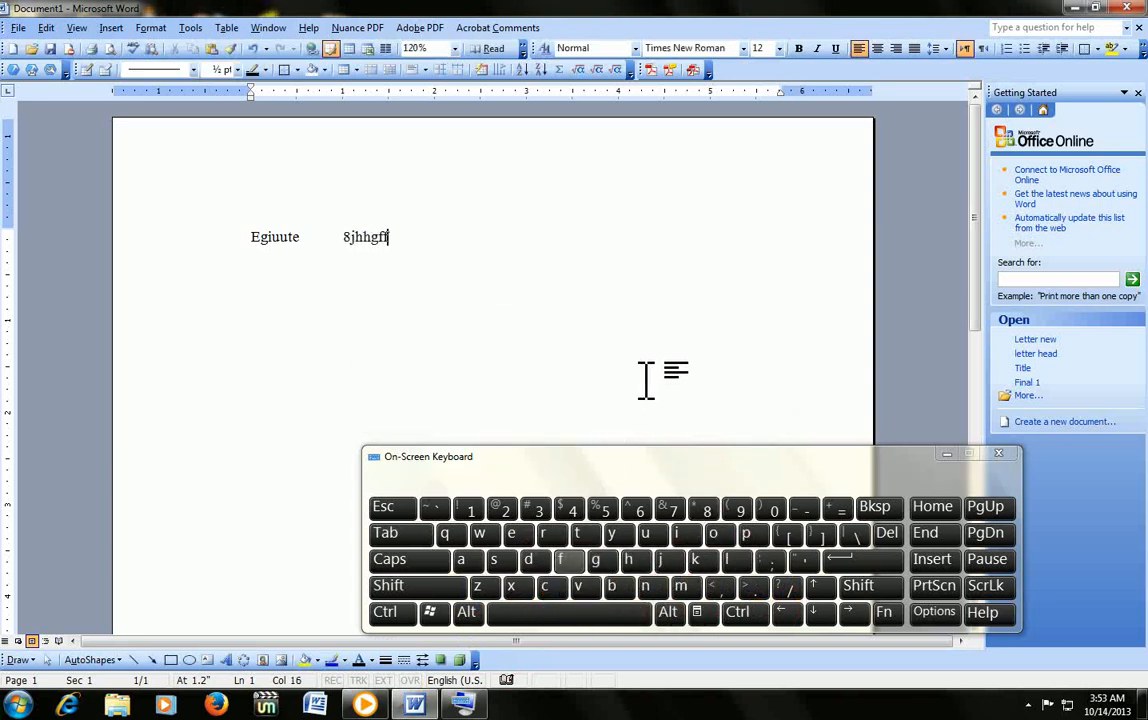
pyautogui.moveTo(560, 364)
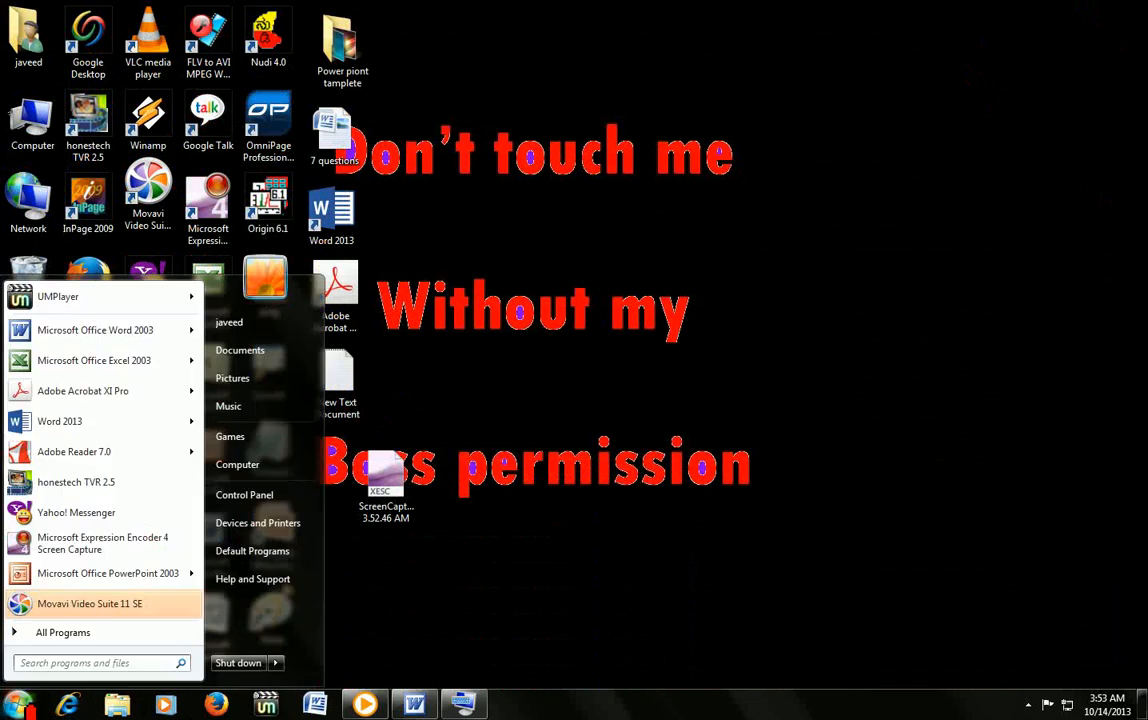
# Launch On-Screen Keyboard from All Programs > Accessories > Ease of Access
pyautogui.click(46, 632)
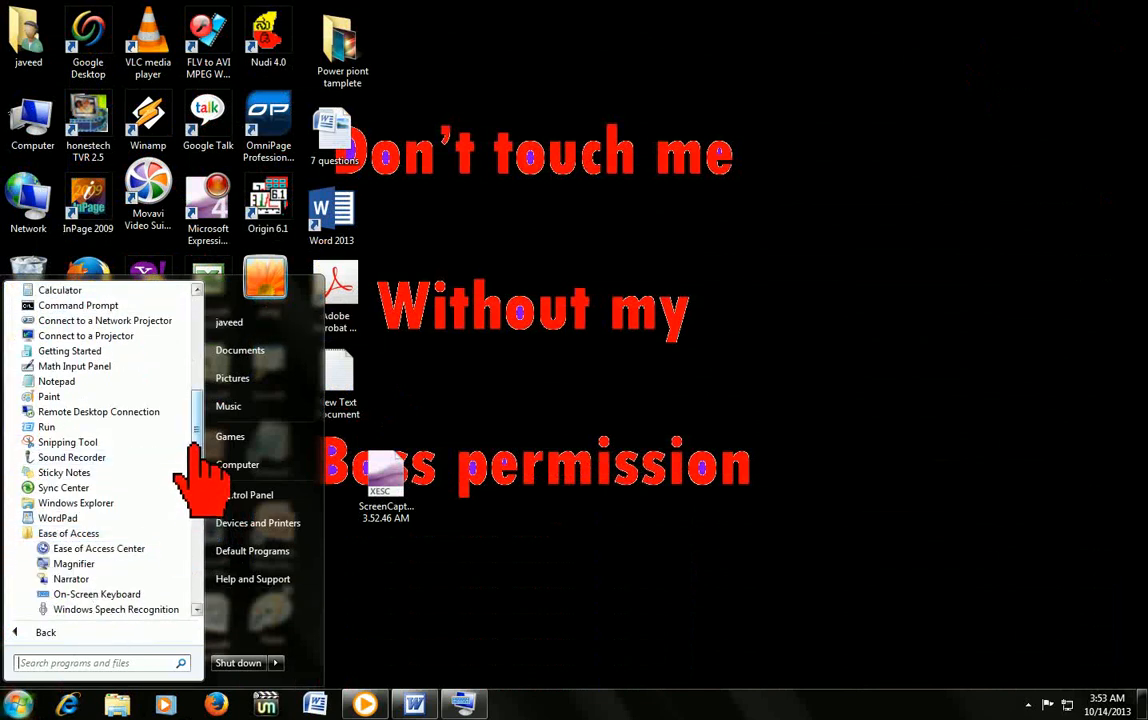
pyautogui.moveTo(96, 594)
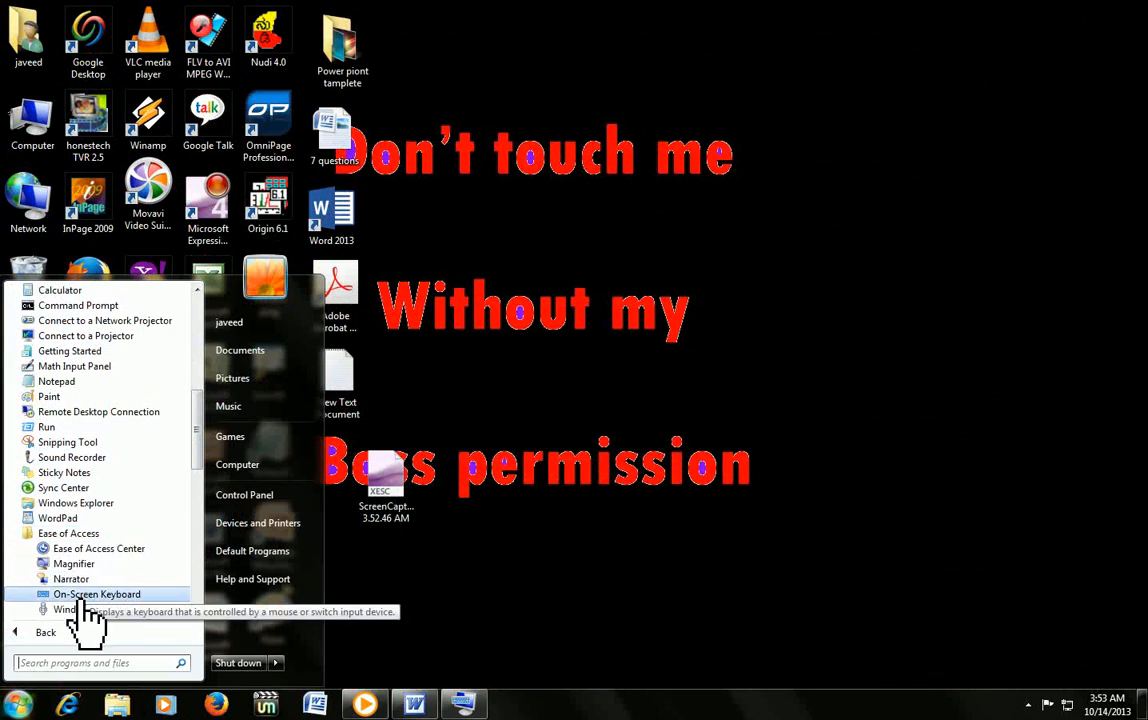
pyautogui.click(96, 594)
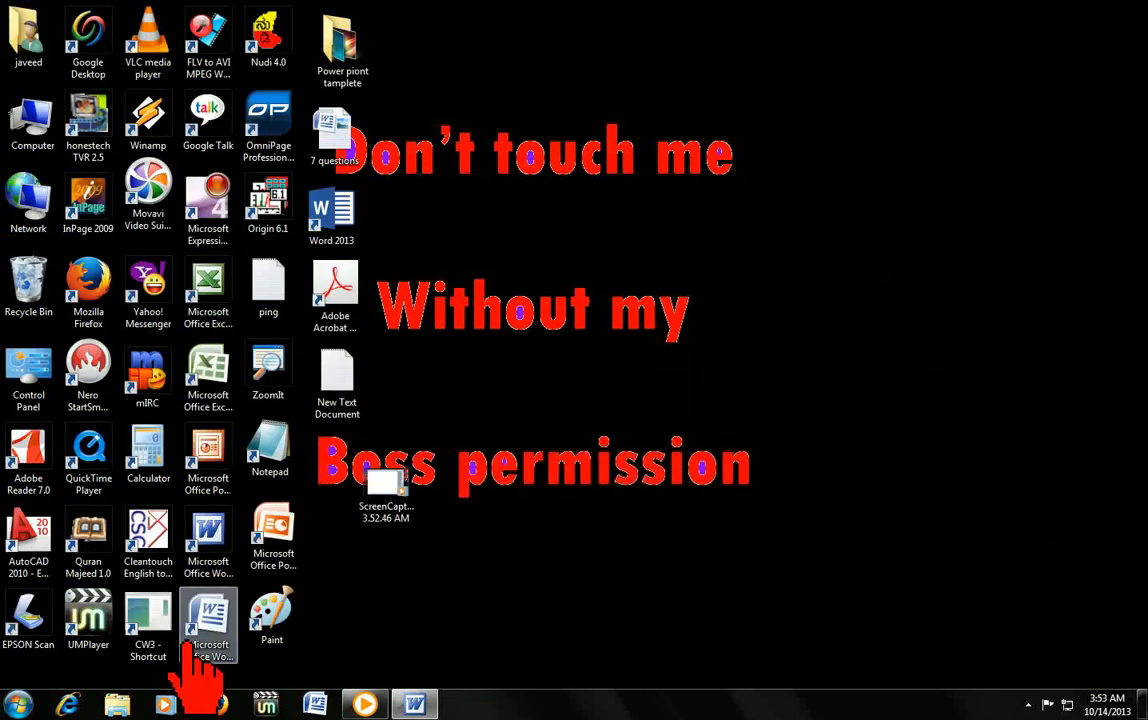
# Show the On-Screen Keyboard from the taskbar, then close it to leave the desktop
pyautogui.click(4, 698)
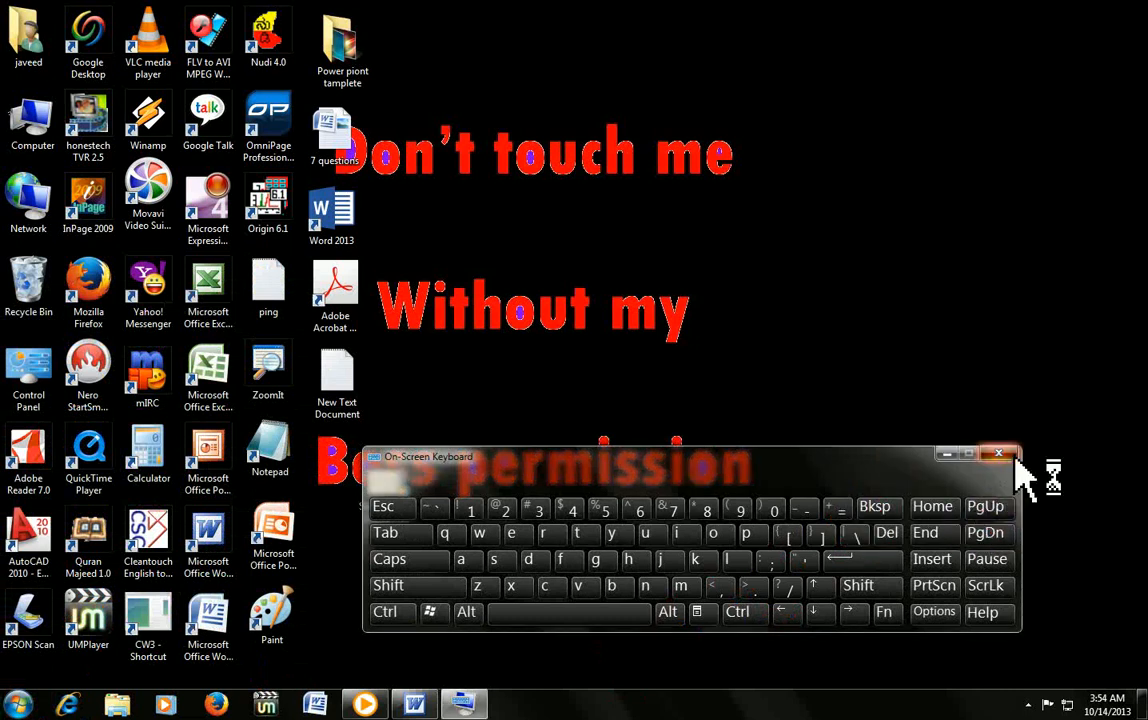
pyautogui.click(998, 452)
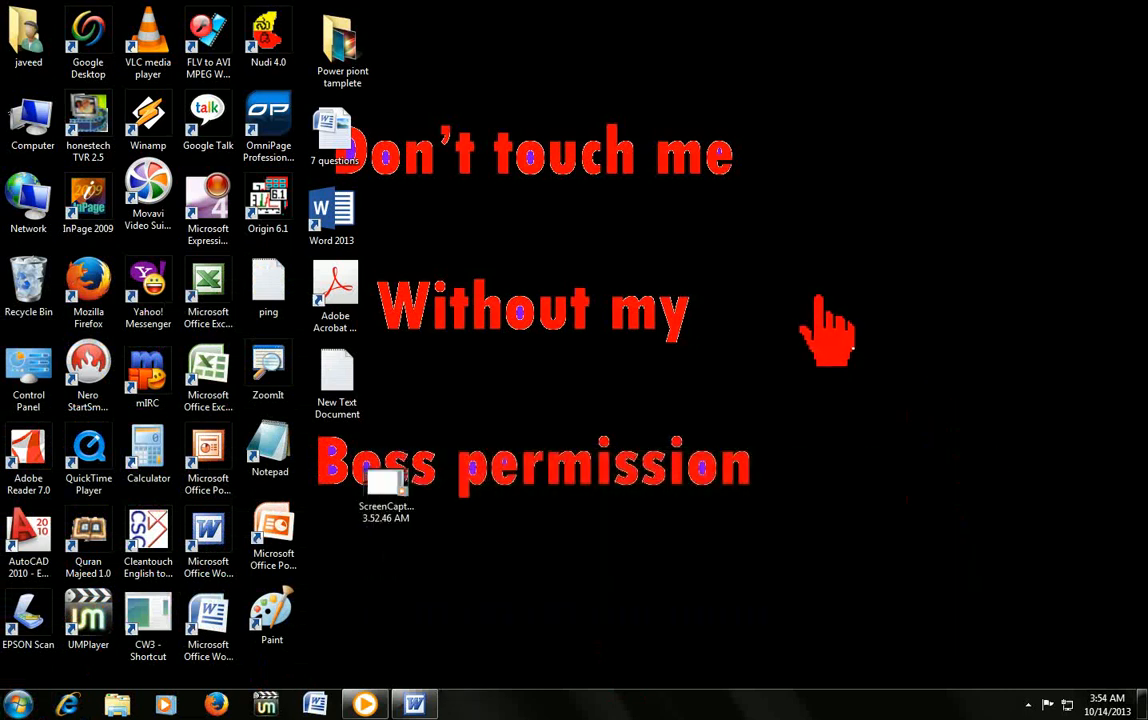